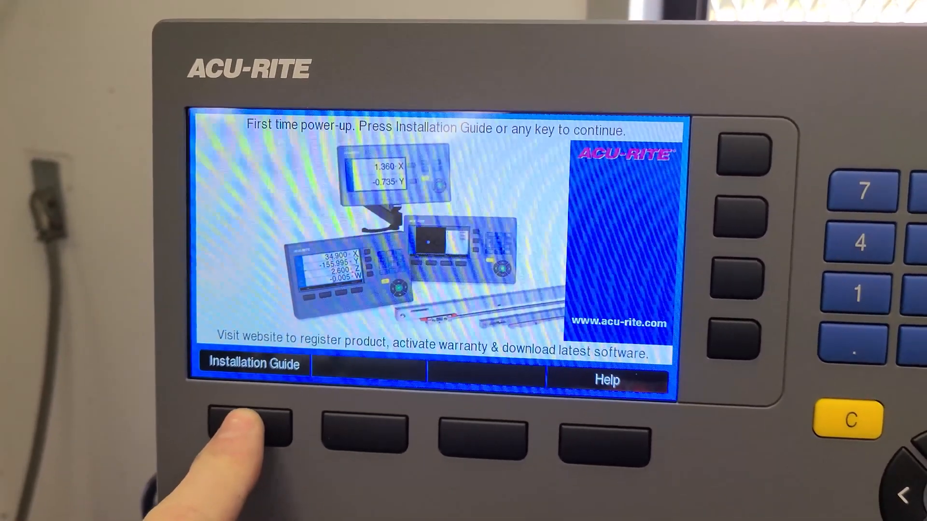
Launch the Installation Guide from the first power-up screen, reaching Language set to English.
{"action": "left_click", "coordinate": [253, 426]}
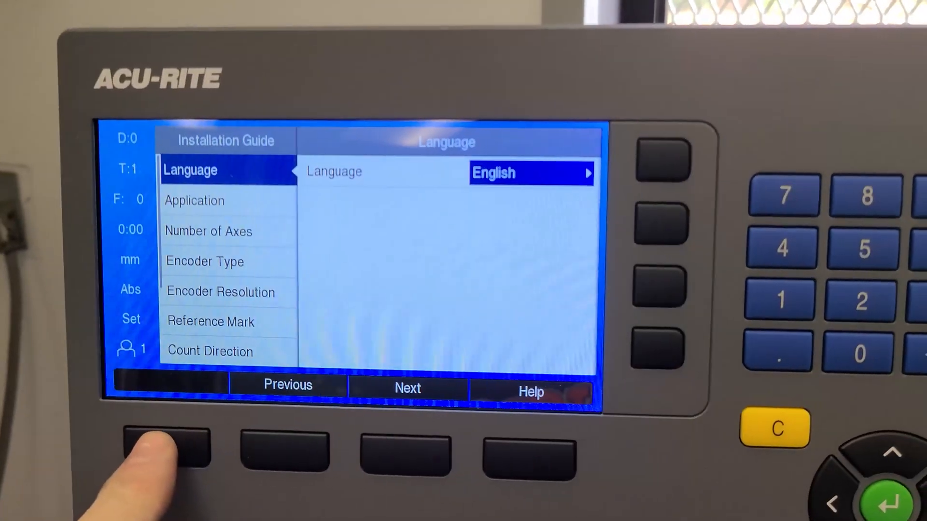